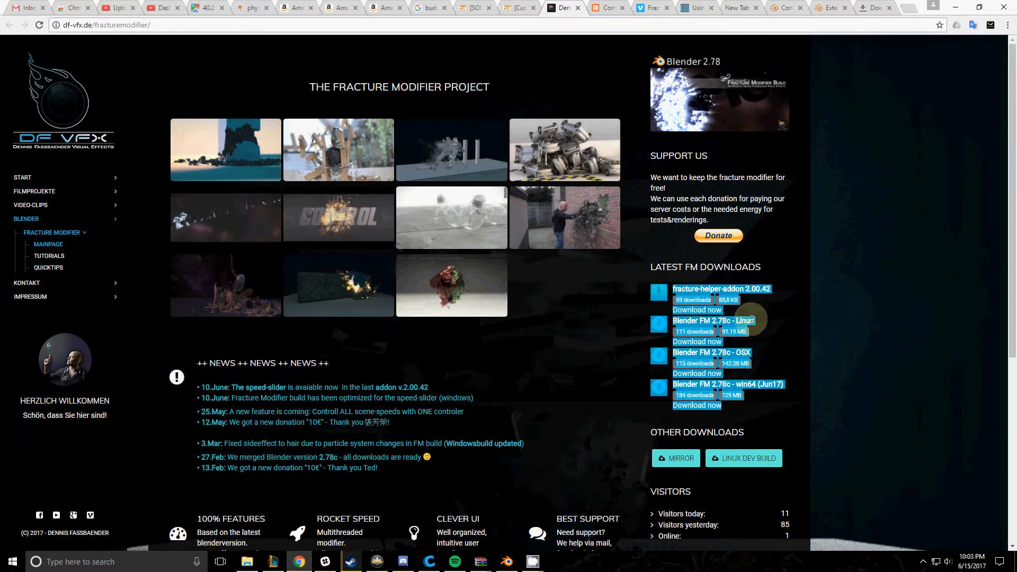
{"action": "mouse_move", "coordinate": [752, 402]}
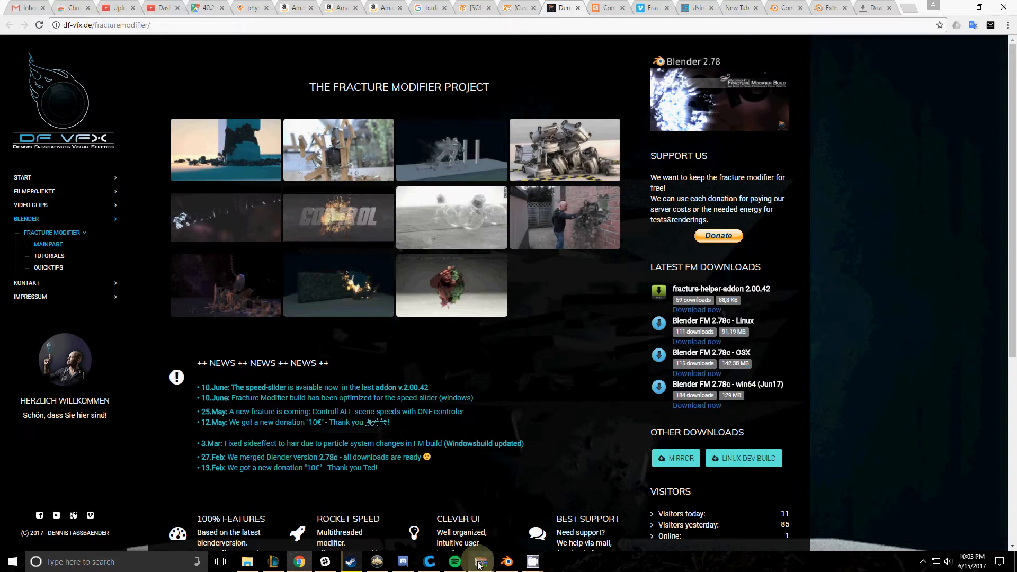
Step: Browse into blender_fracture_modifier inside BlenderFracture-2.78c-win64.zip from the Downloads listing
{"action": "left_click", "coordinate": [478, 561]}
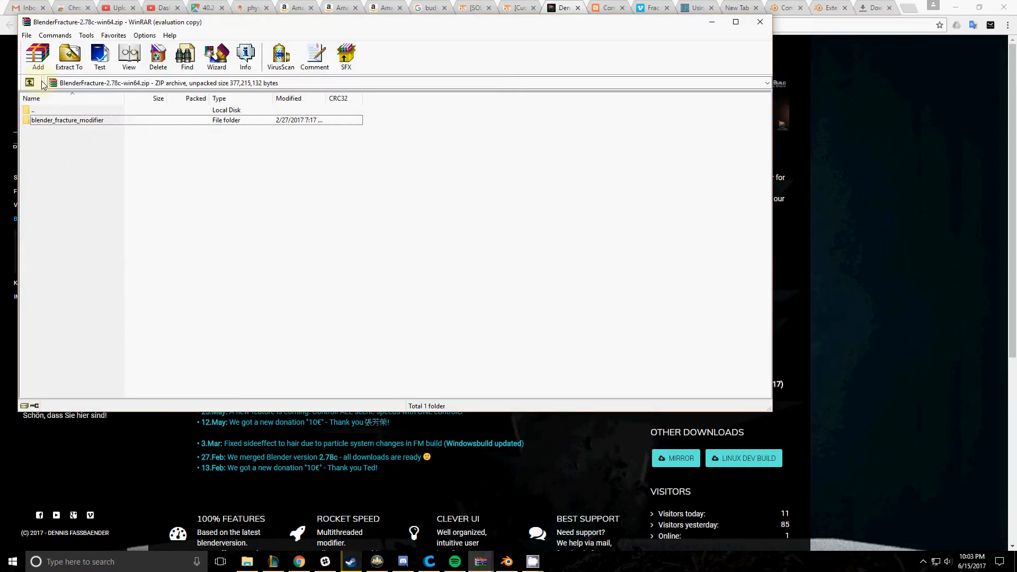
{"action": "left_click", "coordinate": [29, 83]}
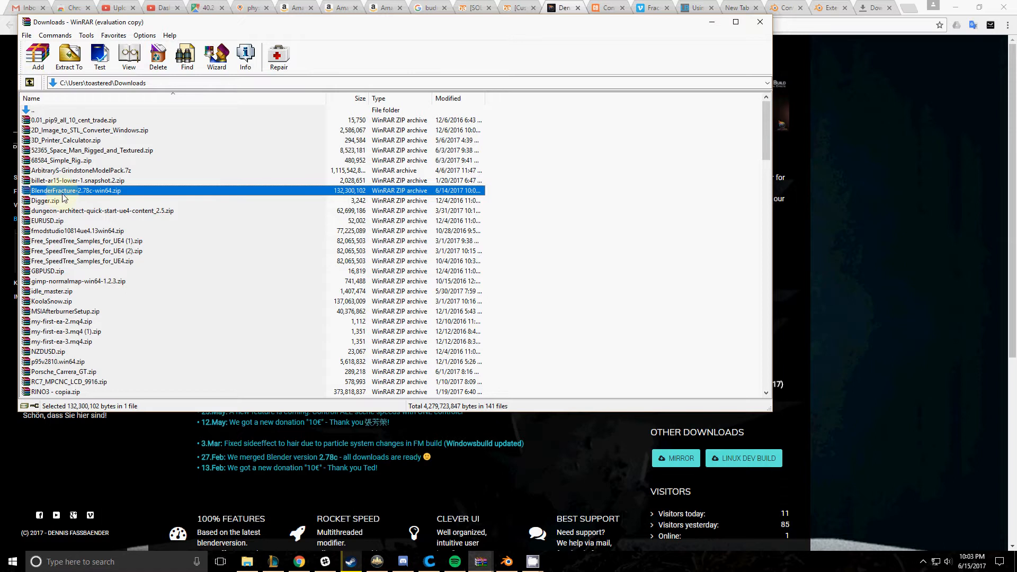
{"action": "double_click", "coordinate": [74, 190]}
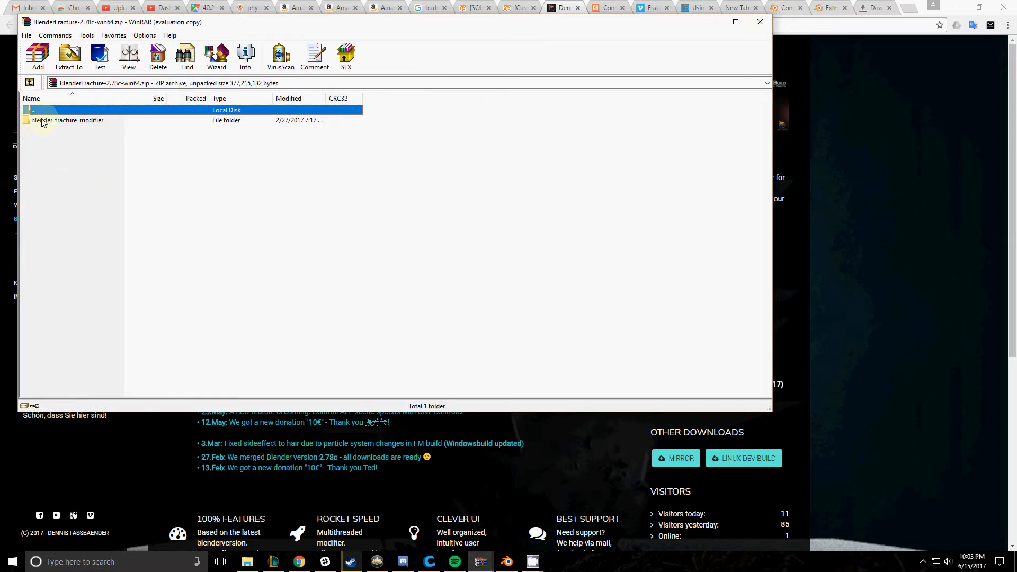
{"action": "double_click", "coordinate": [67, 120]}
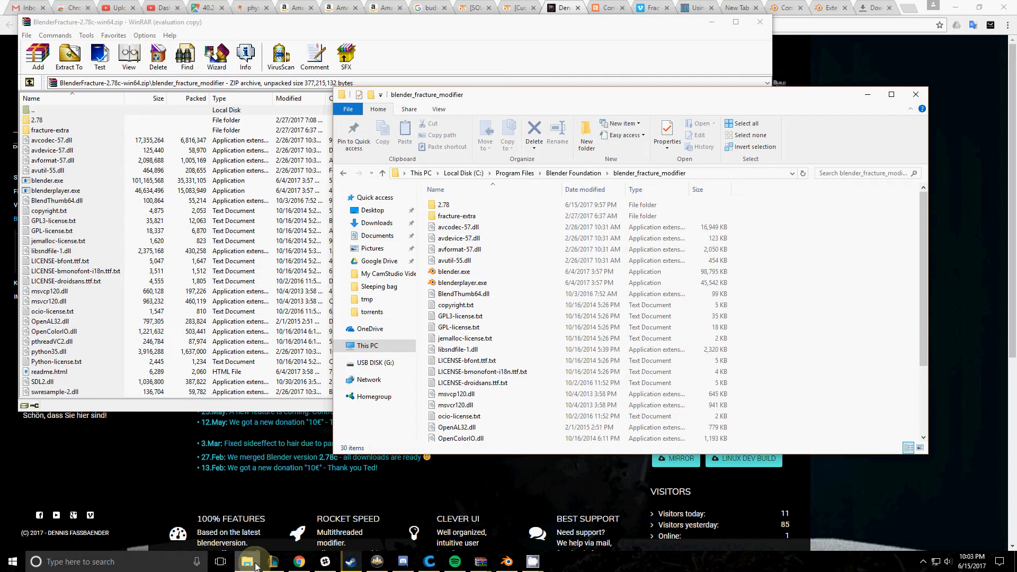
Step: Navigate from Blender Foundation into blender_fracture_modifier and check its 2.78 subfolder
{"action": "left_click", "coordinate": [572, 173]}
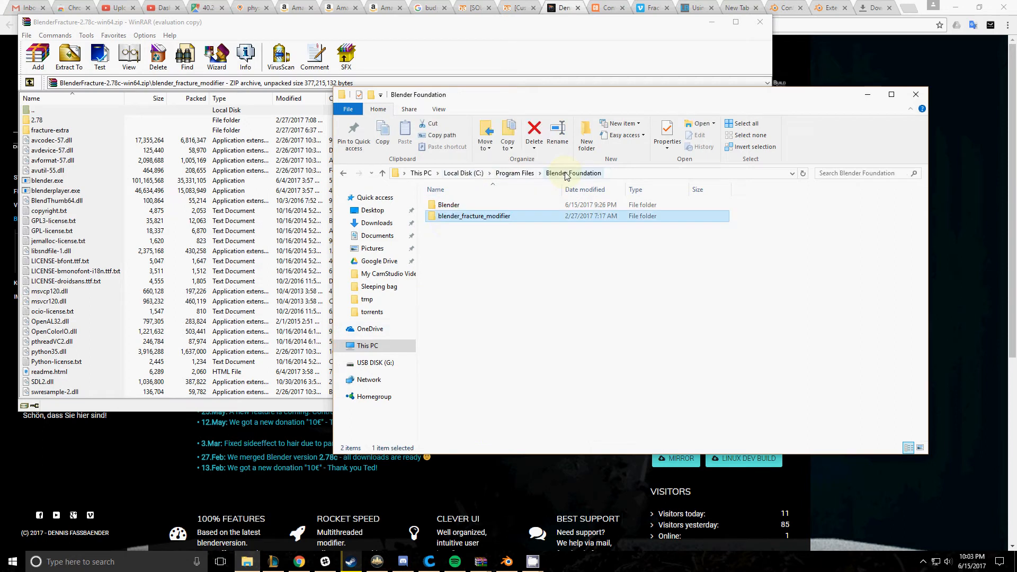
{"action": "mouse_move", "coordinate": [449, 220]}
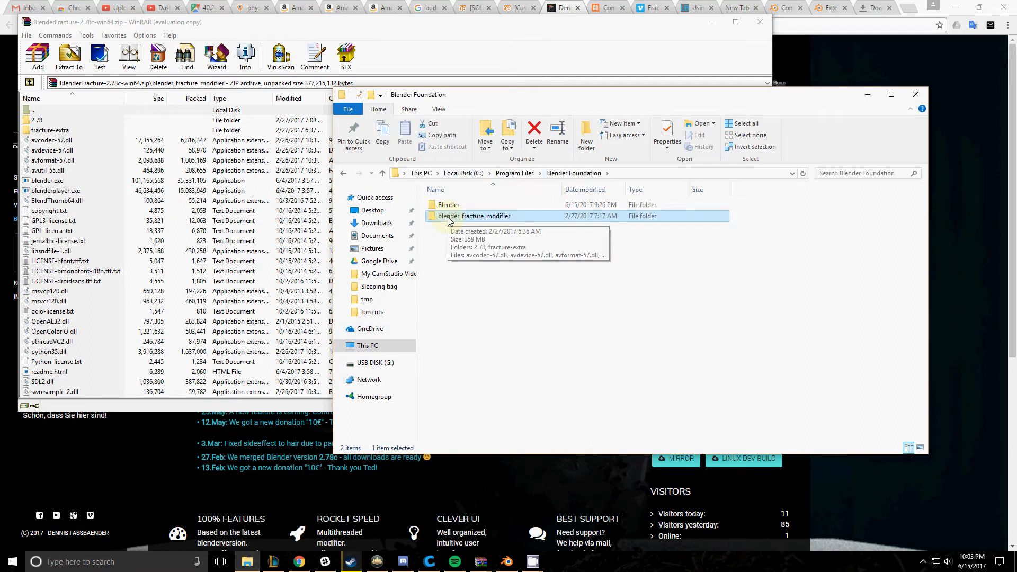
{"action": "double_click", "coordinate": [473, 216]}
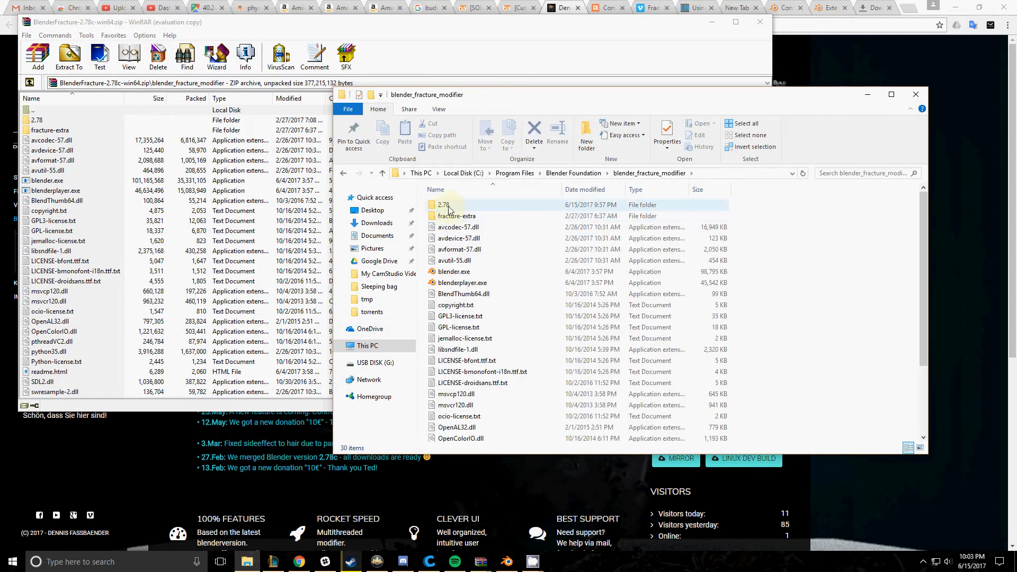
{"action": "double_click", "coordinate": [443, 205]}
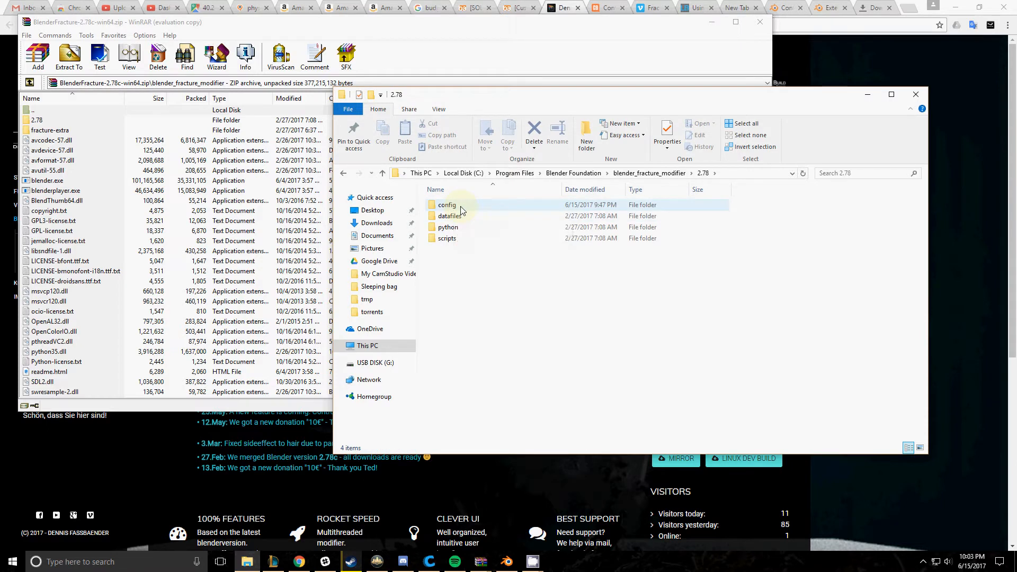
{"action": "mouse_move", "coordinate": [445, 204]}
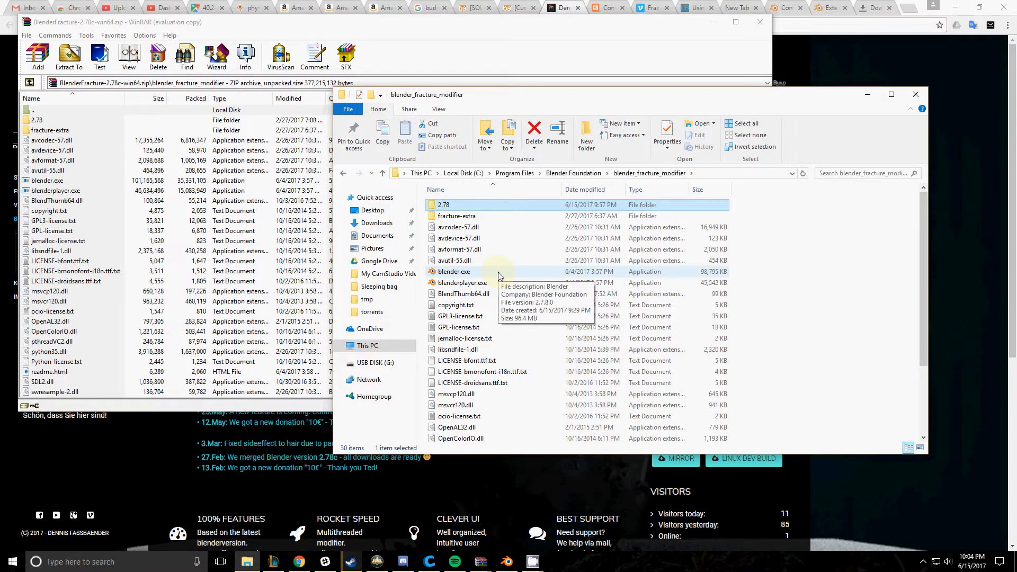
{"action": "mouse_move", "coordinate": [446, 293]}
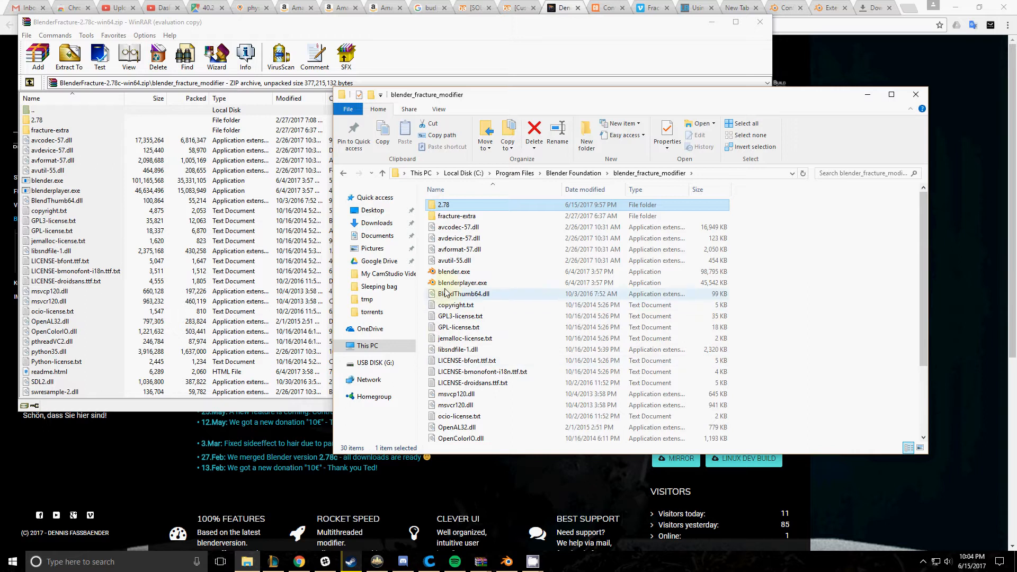
Step: Launch blender.exe from the Fracture Modifier build
{"action": "double_click", "coordinate": [453, 272]}
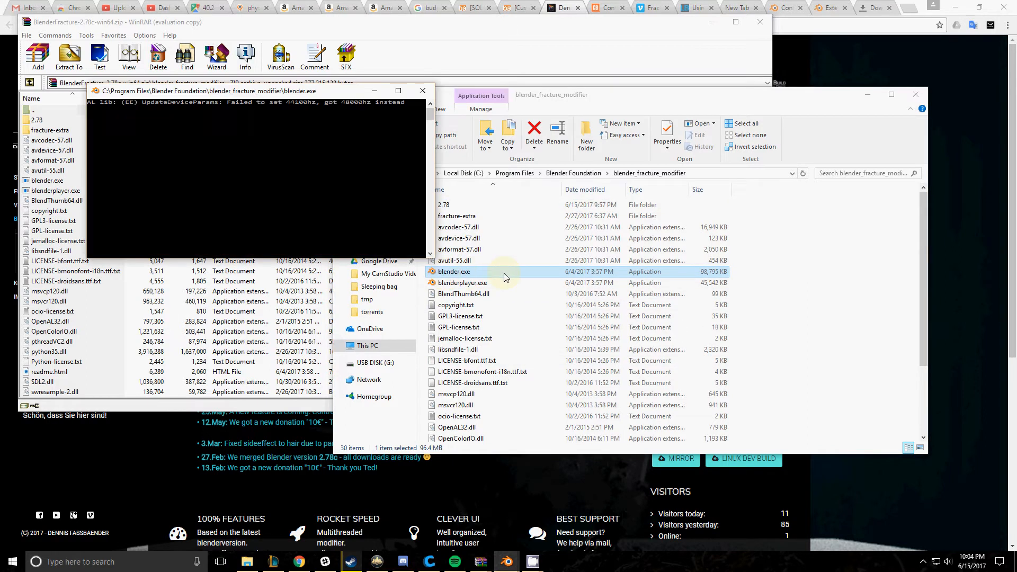
{"action": "double_click", "coordinate": [454, 271]}
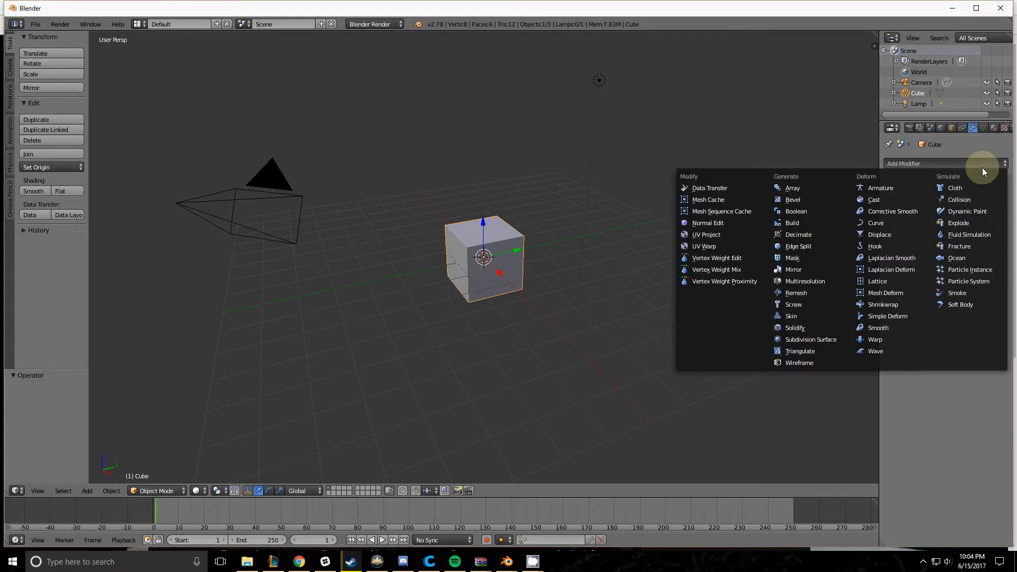
Step: Add a Fracture modifier to the cube and execute it into 10 shards
{"action": "left_click", "coordinate": [959, 246]}
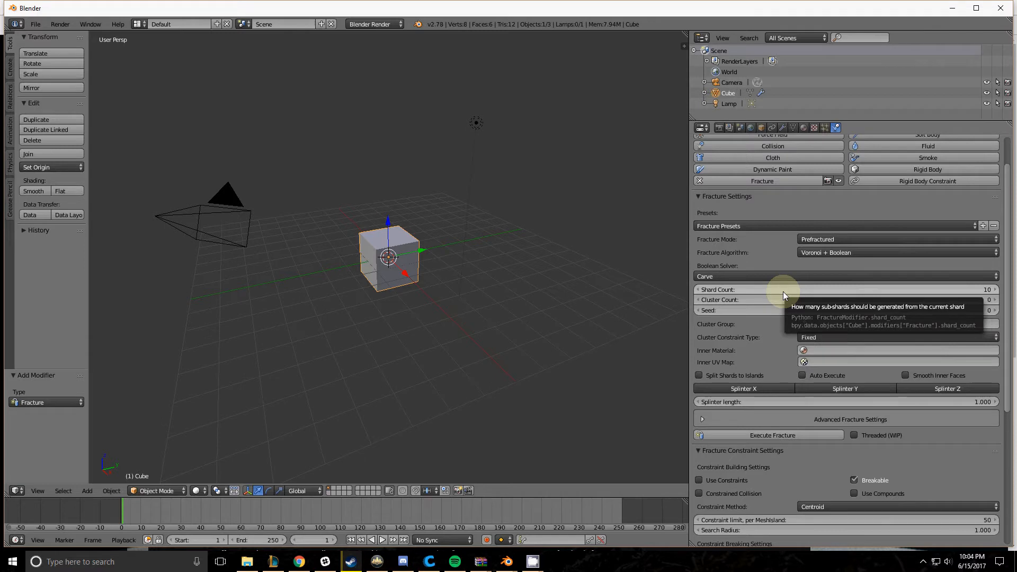
{"action": "mouse_move", "coordinate": [751, 434]}
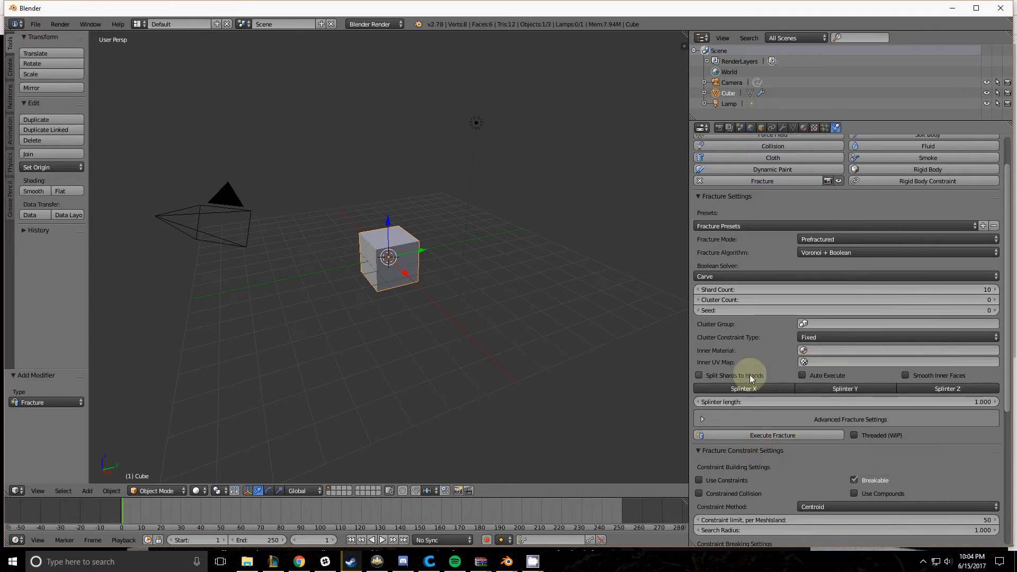
{"action": "left_click", "coordinate": [768, 434]}
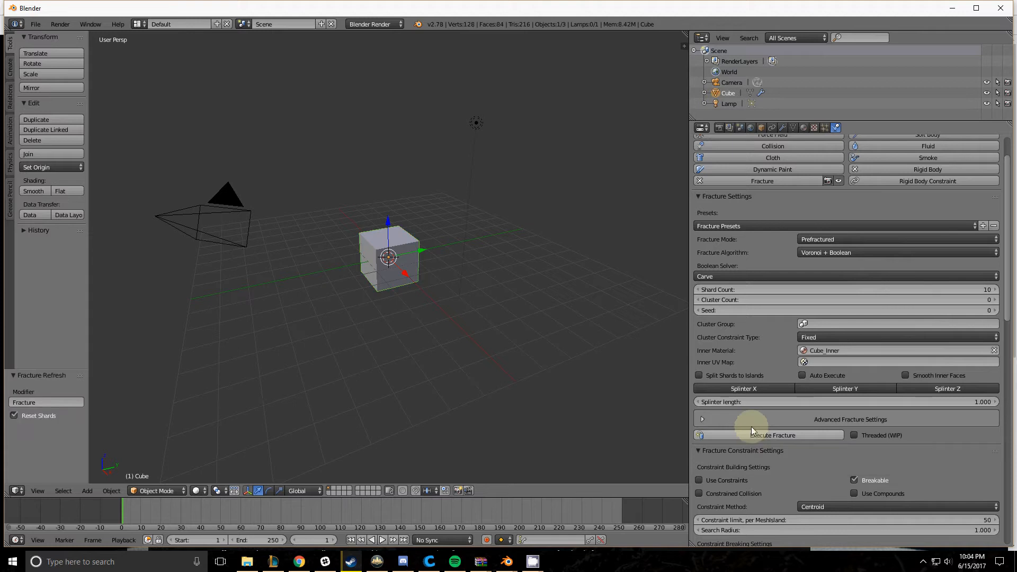
{"action": "mouse_move", "coordinate": [875, 170]}
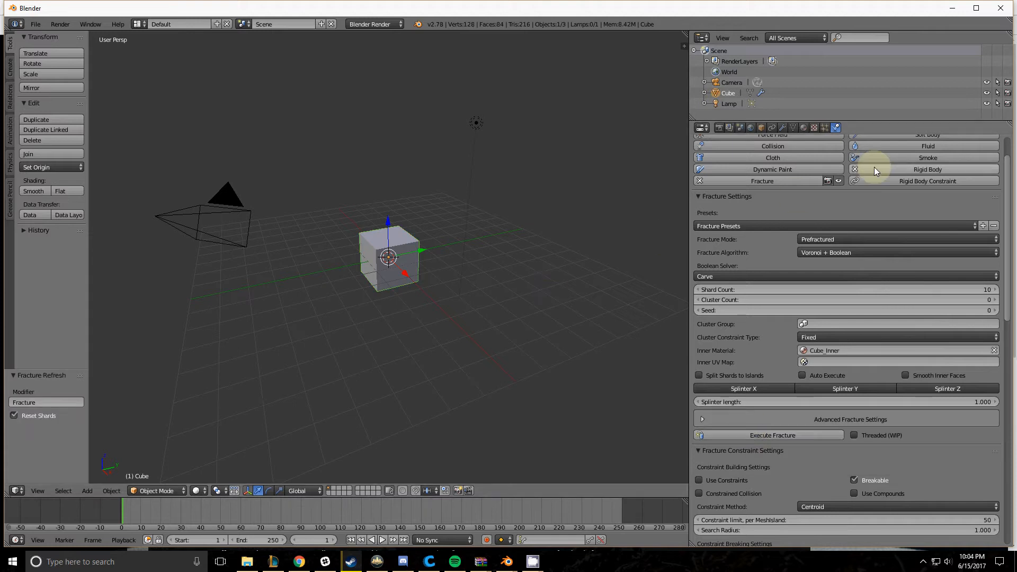
{"action": "mouse_move", "coordinate": [855, 170]}
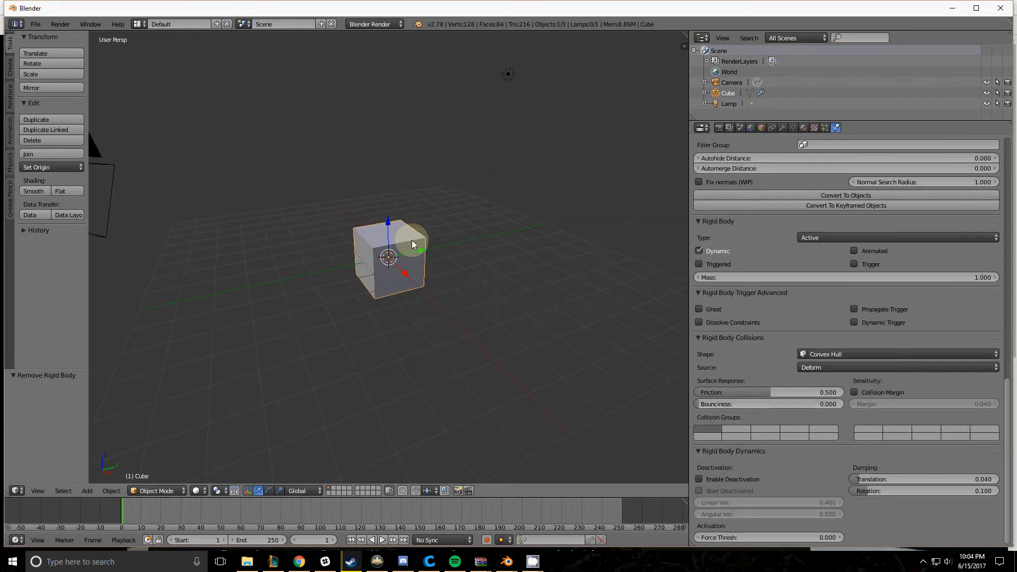
Step: Play and stop the timeline to preview the rigid-body simulation
{"action": "left_click", "coordinate": [383, 539]}
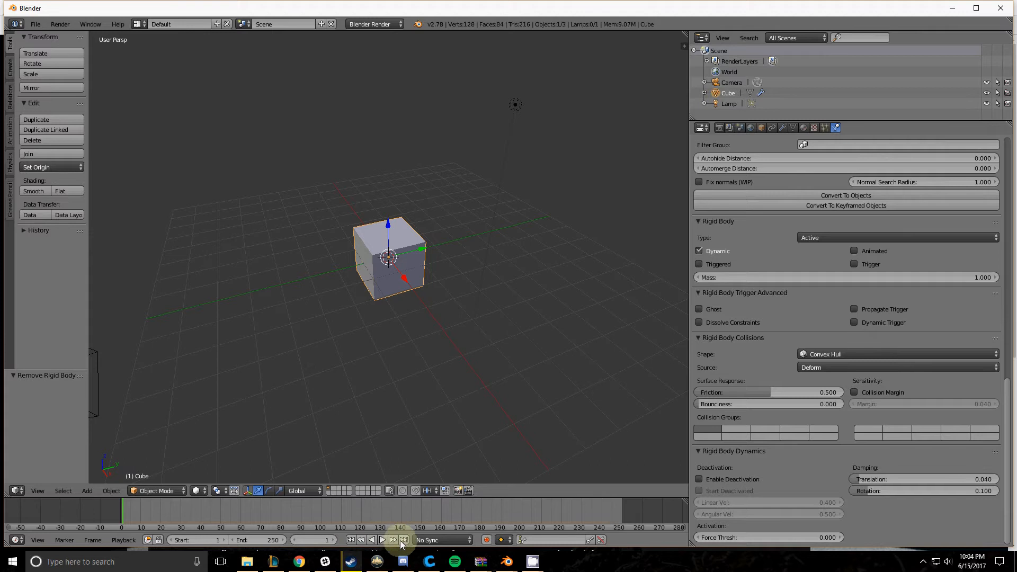
{"action": "left_click", "coordinate": [381, 539]}
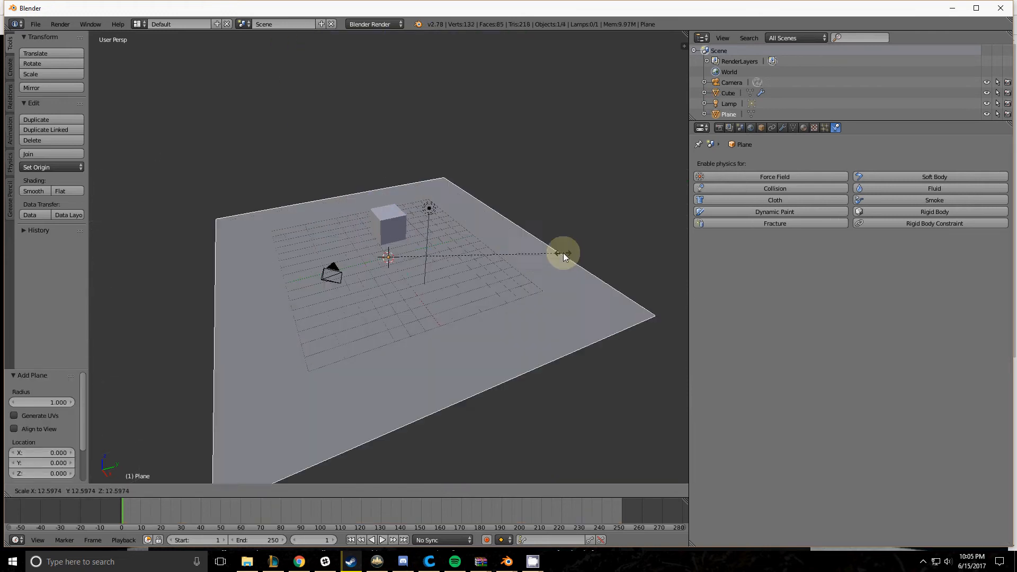
Step: Confirm the ground plane's scale and set its rigid body type to Passive
{"action": "left_click", "coordinate": [934, 211]}
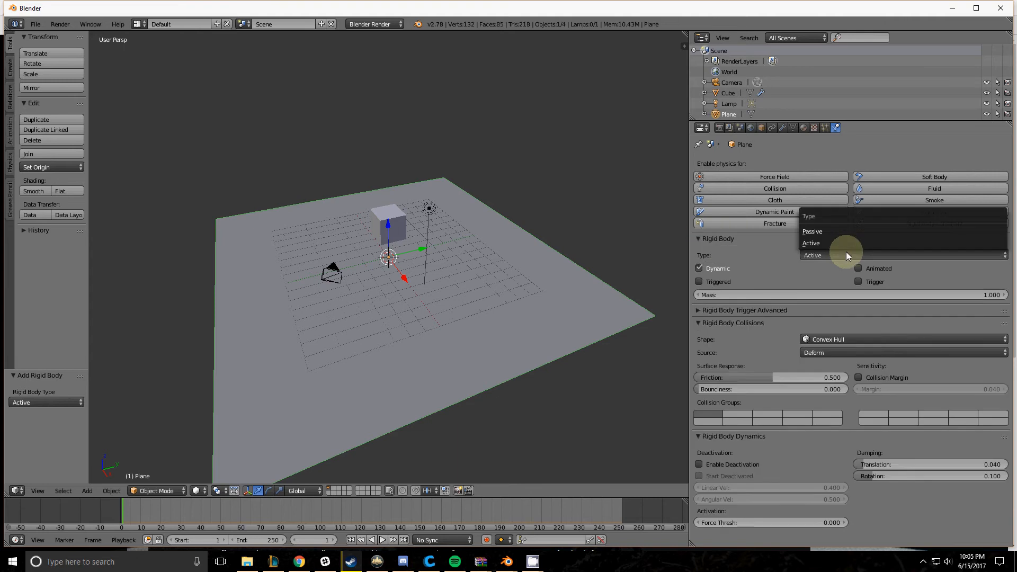
{"action": "left_click", "coordinate": [812, 255]}
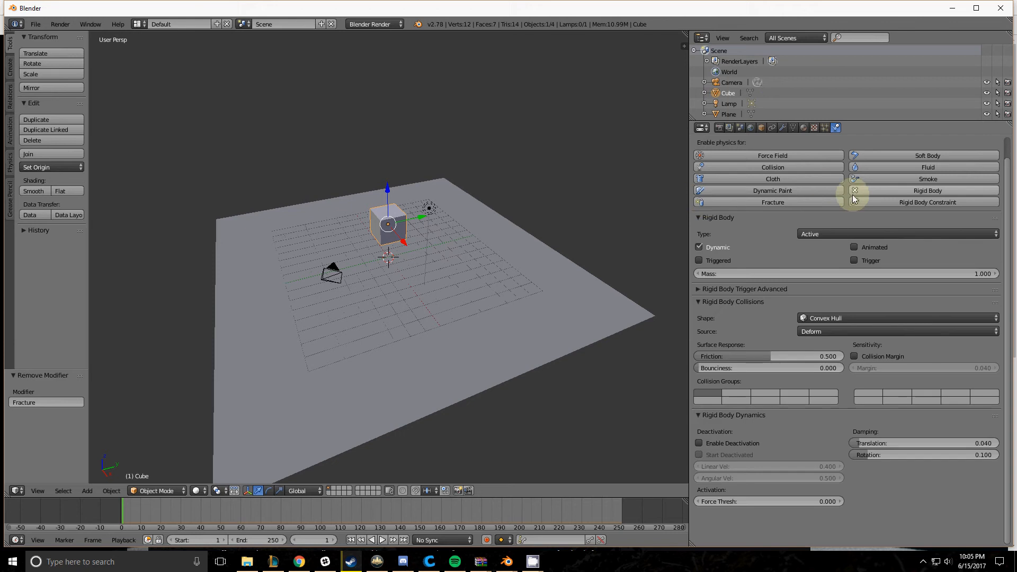
Step: Re-add the Fracture modifier, execute it into 10 shards, and preview in the timeline
{"action": "left_click", "coordinate": [772, 201]}
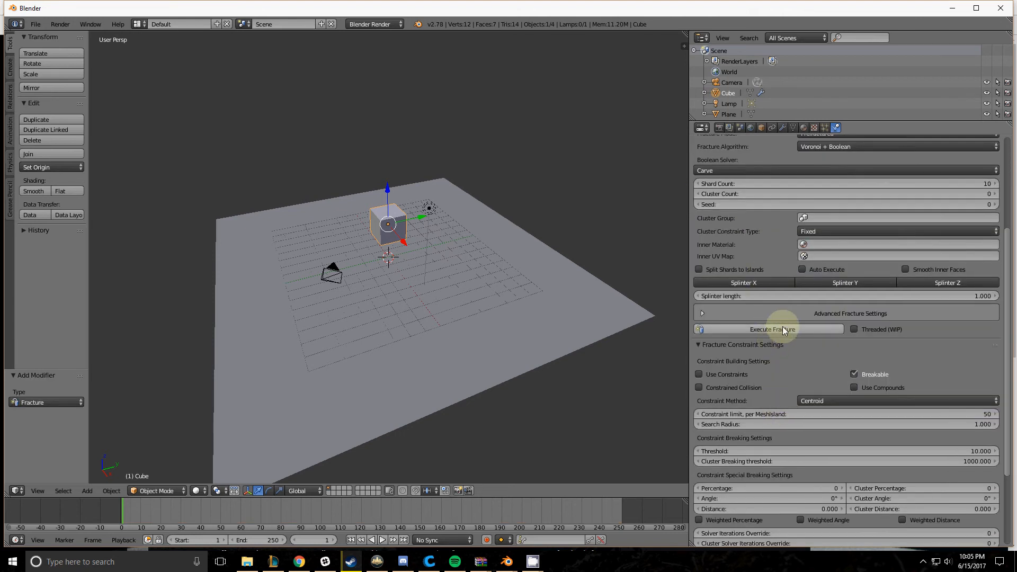
{"action": "left_click", "coordinate": [772, 328]}
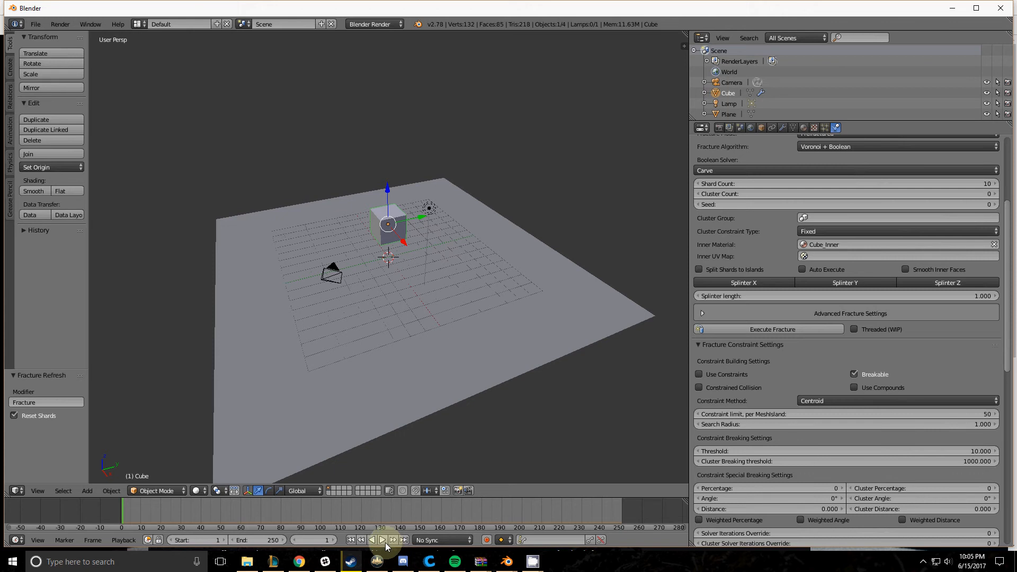
{"action": "left_click", "coordinate": [383, 539]}
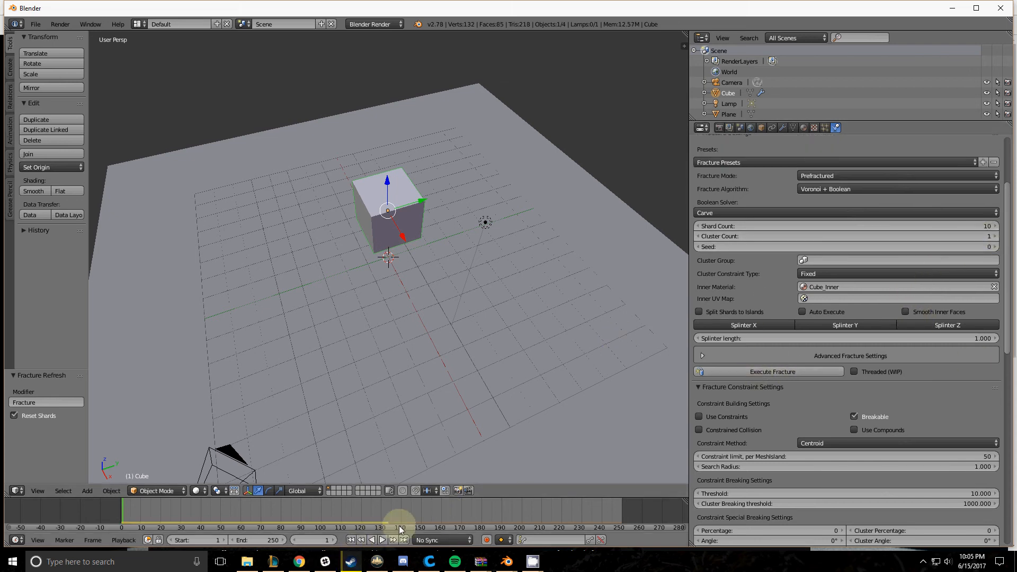
Step: Play the simulation so the cube shatters on the plane, then enable Auto Execute
{"action": "left_click", "coordinate": [382, 539]}
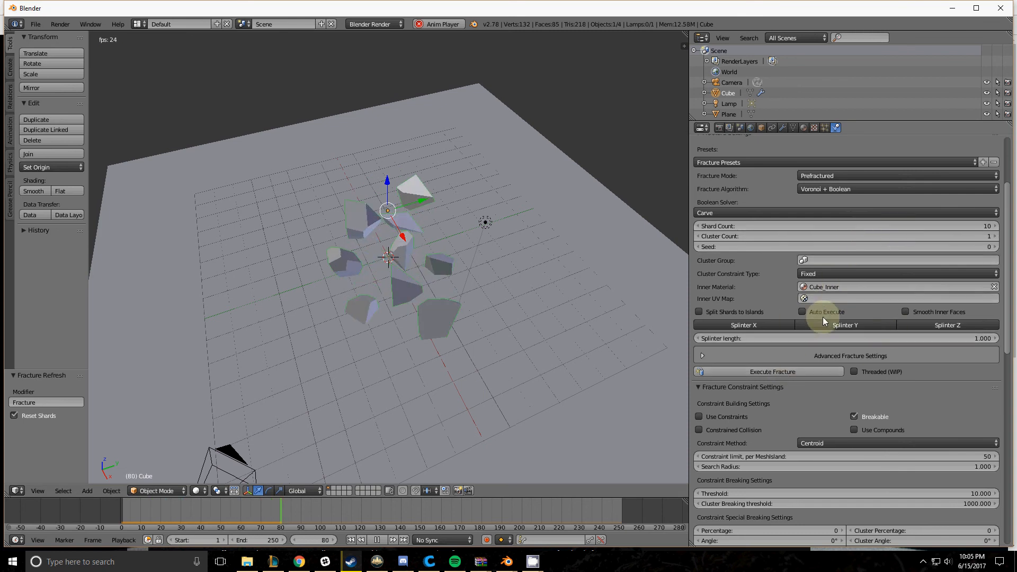
{"action": "left_click", "coordinate": [802, 311]}
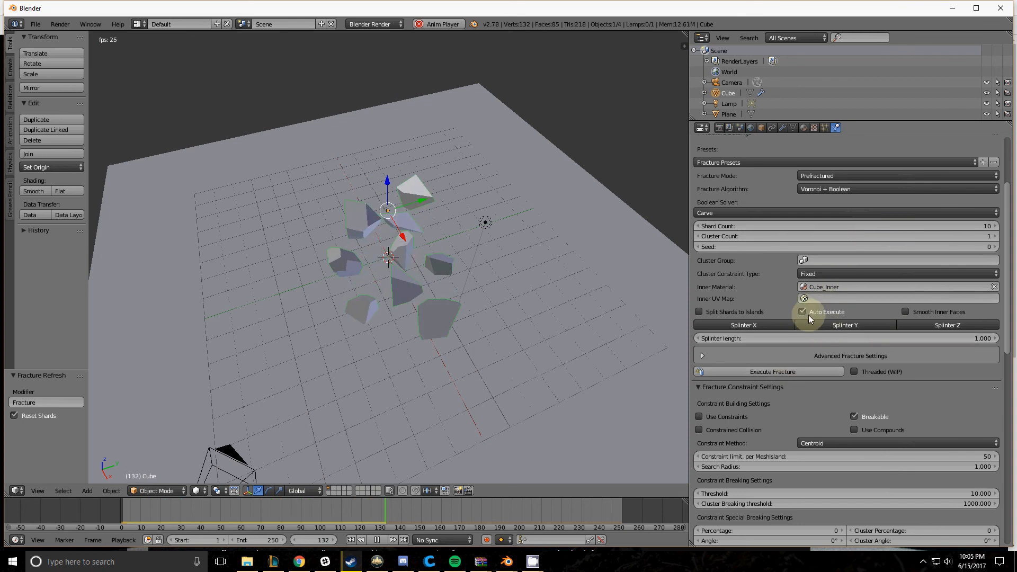